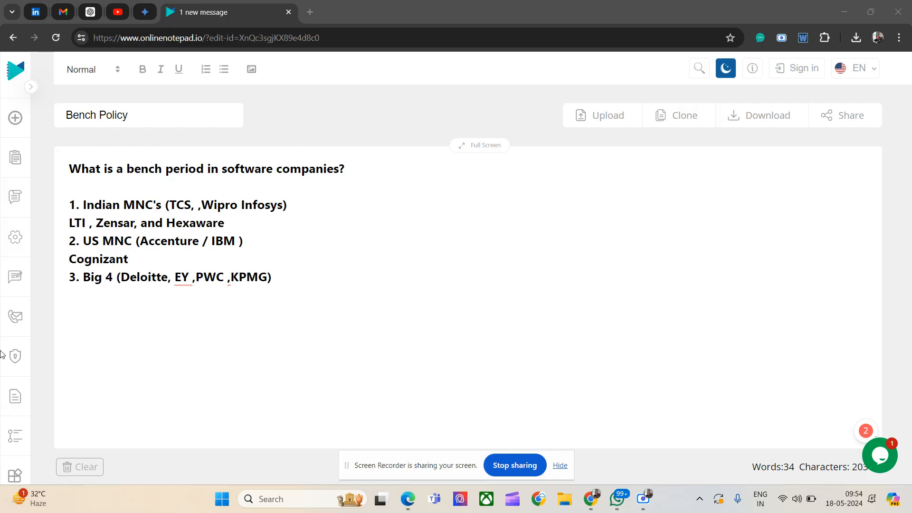
double_click(99, 258)
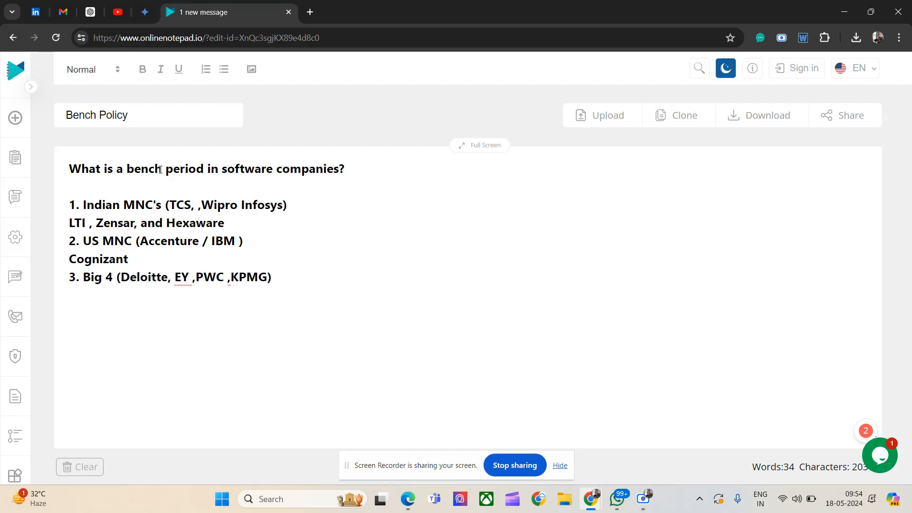
left_click(133, 258)
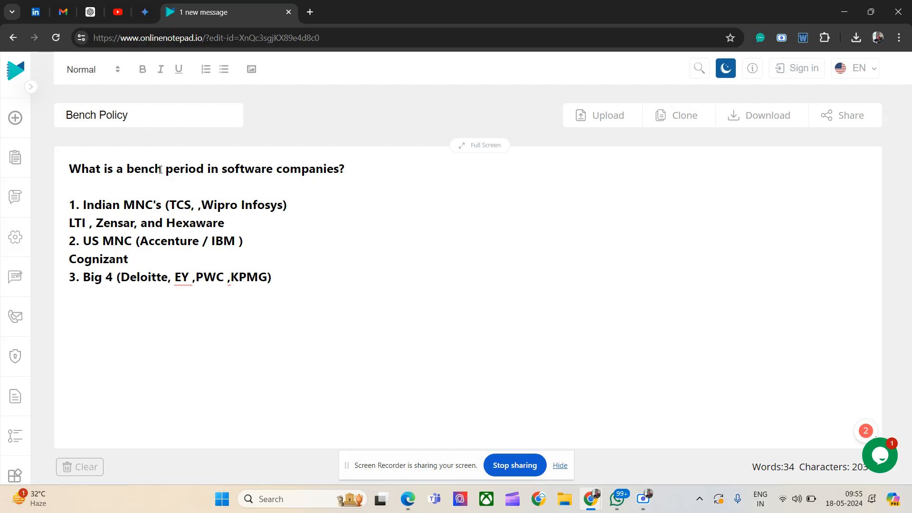
left_click(135, 258)
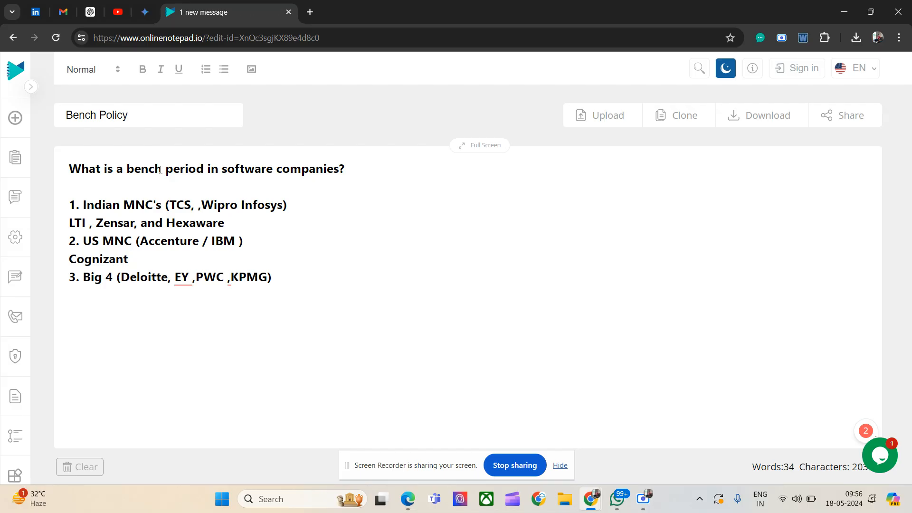
left_click(135, 259)
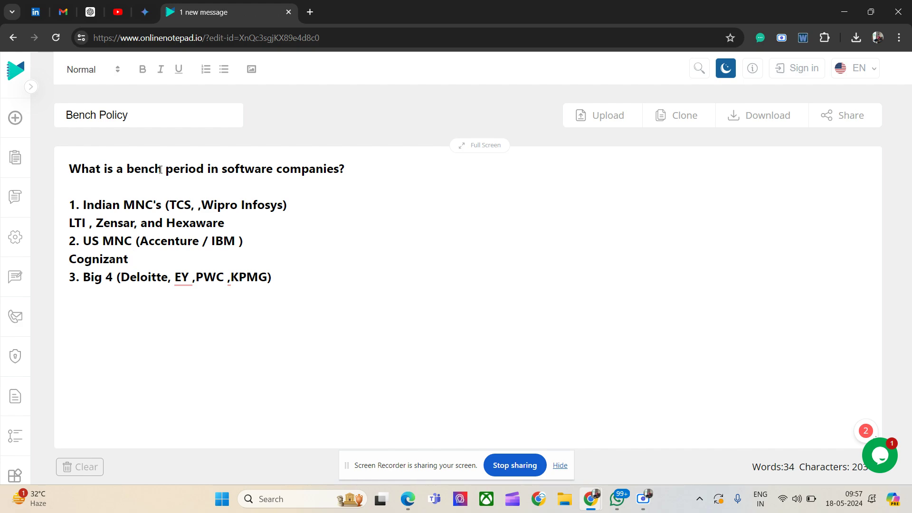
left_click(132, 259)
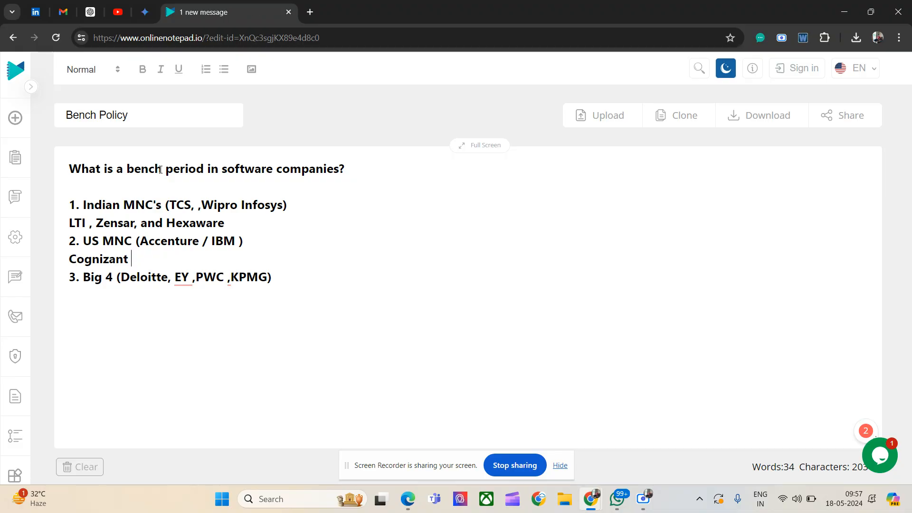